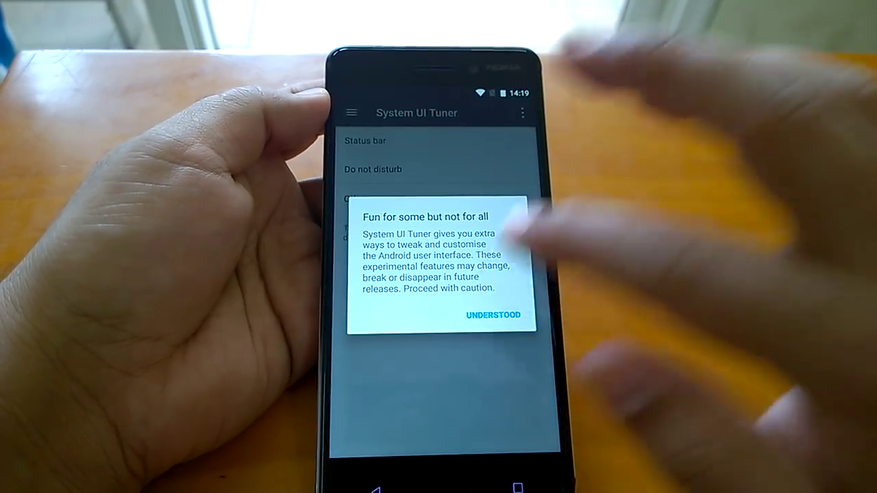
- Dismiss the experimental-features warning with UNDERSTOOD to reveal the status bar icon switches
{"action": "left_click", "coordinate": [493, 316]}
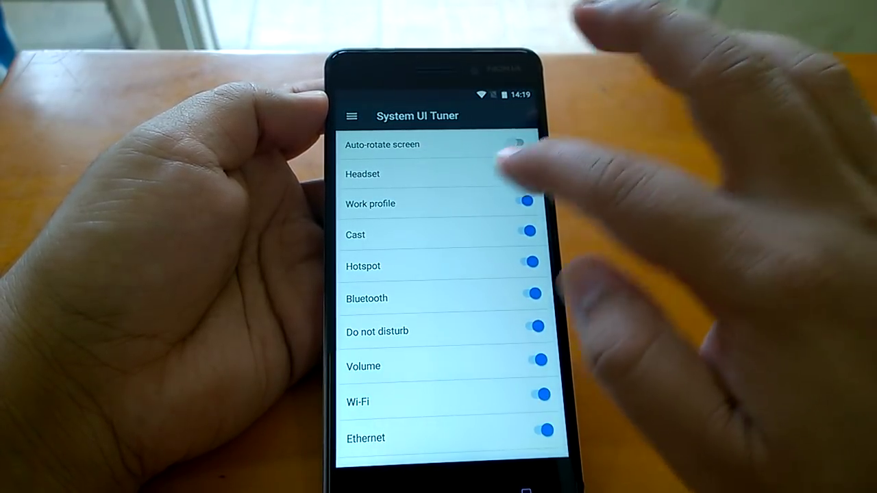
{"action": "scroll", "scroll_direction": "down", "scroll_amount": 3}
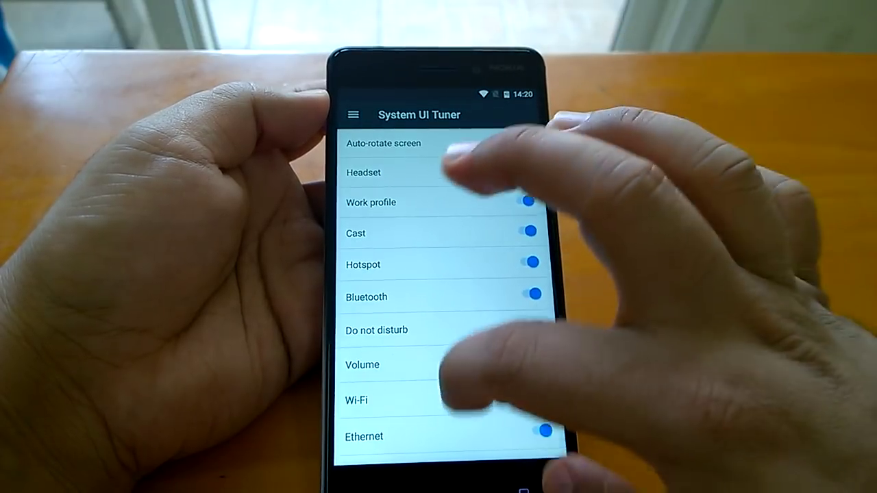
{"action": "scroll", "scroll_direction": "down", "scroll_amount": 3}
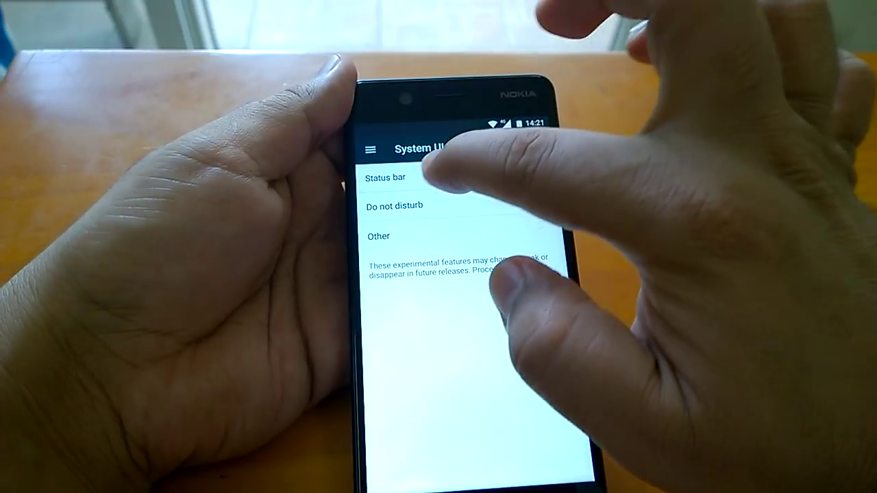
- On the Nokia 5, show System UI Tuner's menu with Status bar, Do not disturb and Other
{"action": "left_click", "coordinate": [385, 177]}
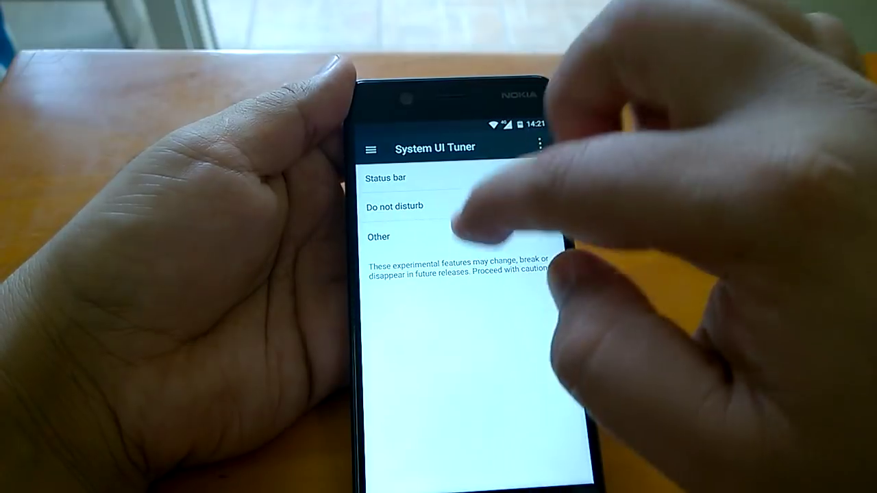
- Open Power notification controls under Other, showing importance levels 0 to 5
{"action": "left_click", "coordinate": [378, 236]}
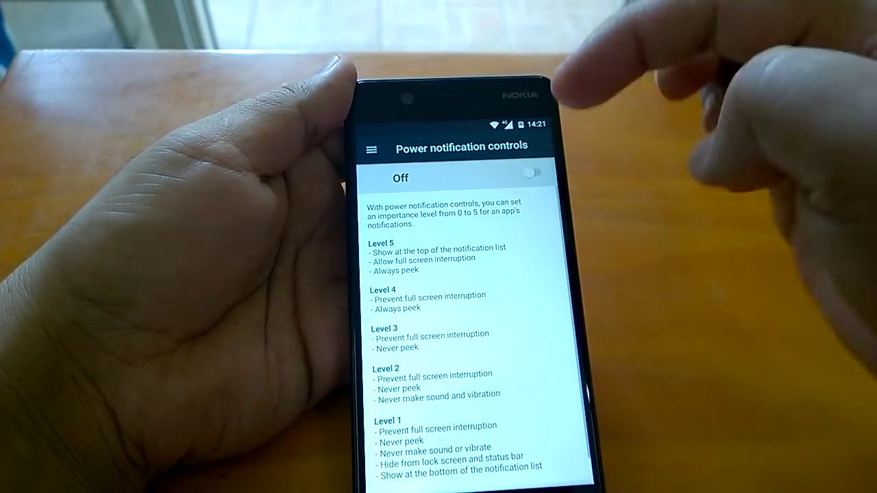